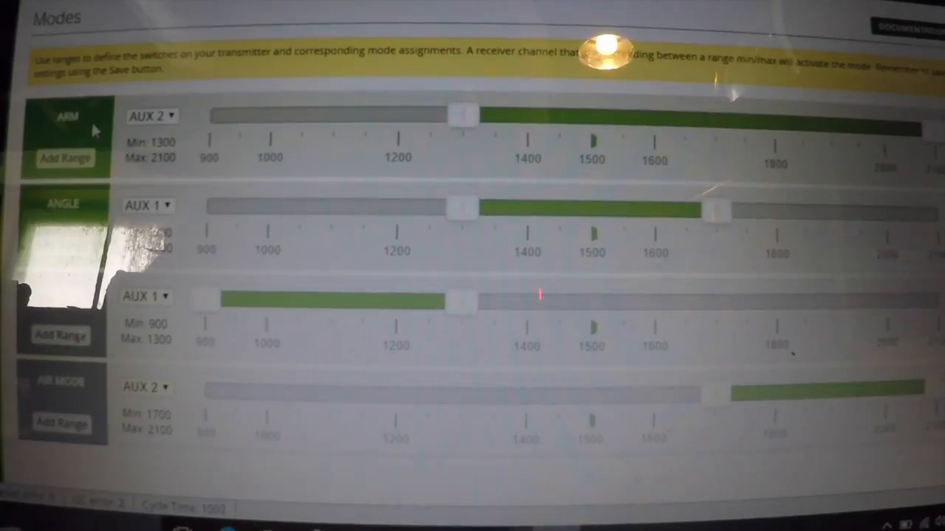
{"action": "mouse_move", "coordinate": [328, 254]}
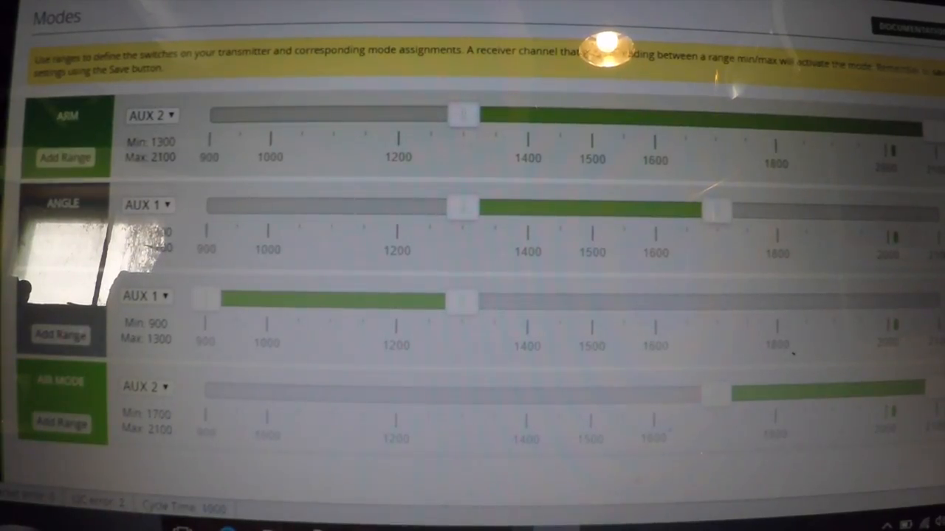
{"action": "scroll", "scroll_direction": "down", "scroll_amount": 3}
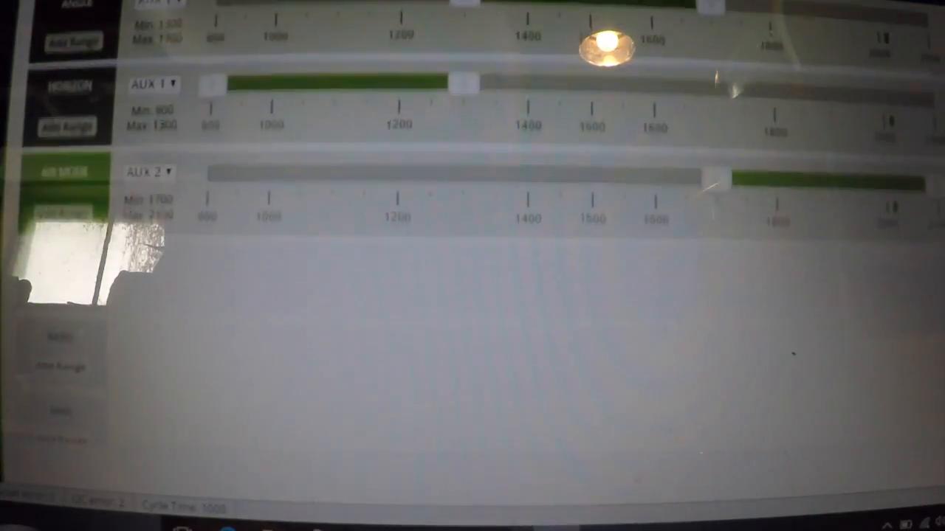